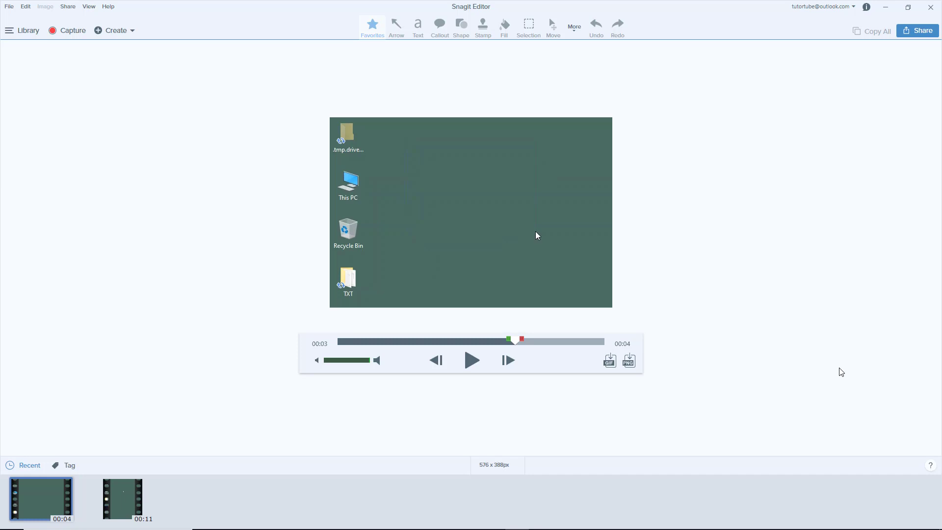
mouse_move(547, 331)
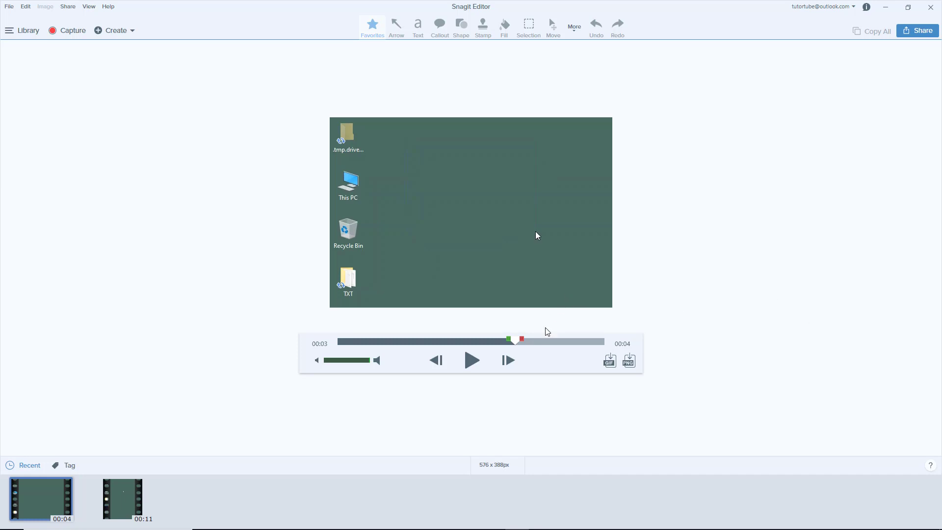
- Scrub the video playhead back to about 00:01, showing the desktop menu with Sort by highlighted
left_click_drag(522, 340, 496, 341)
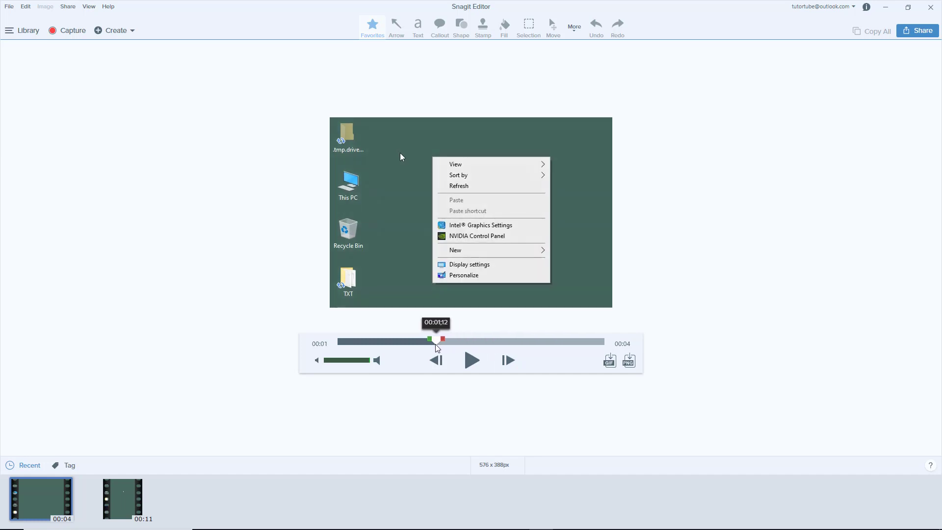
left_click_drag(443, 340, 419, 340)
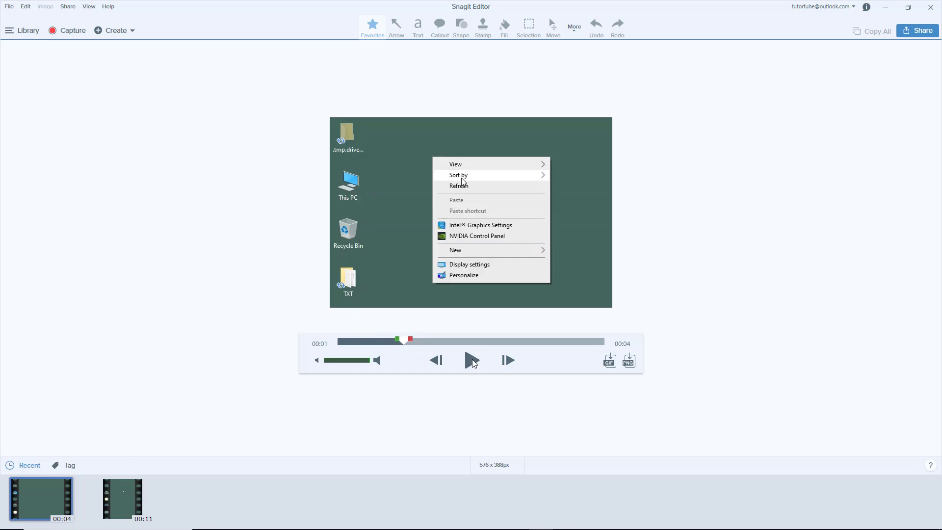
mouse_move(521, 287)
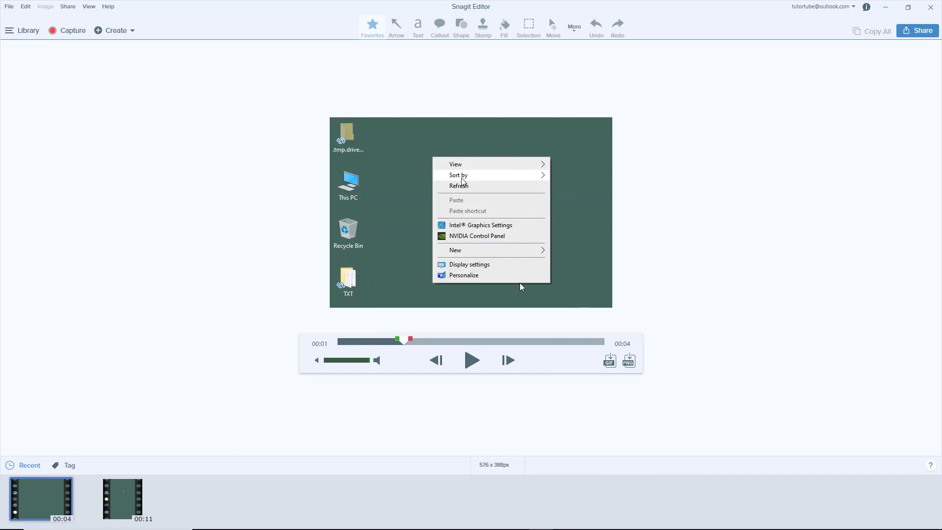
mouse_move(518, 300)
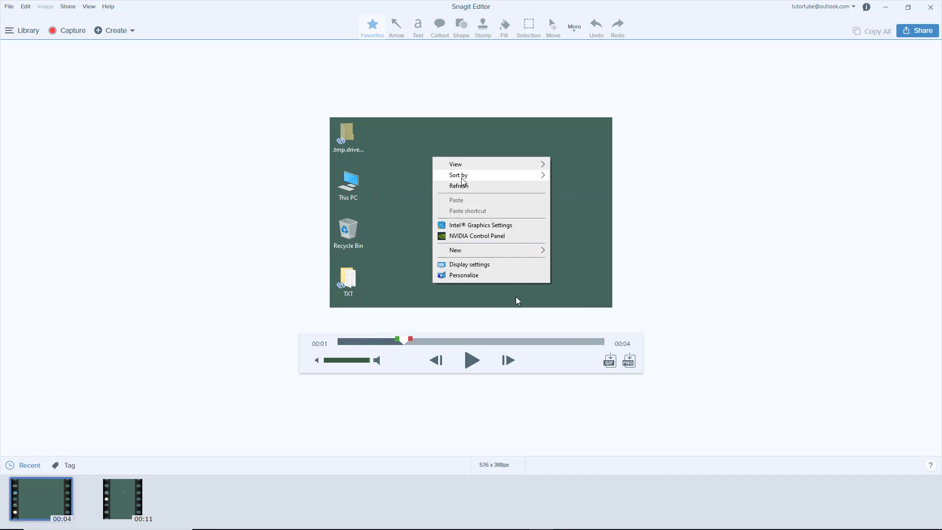
mouse_move(610, 369)
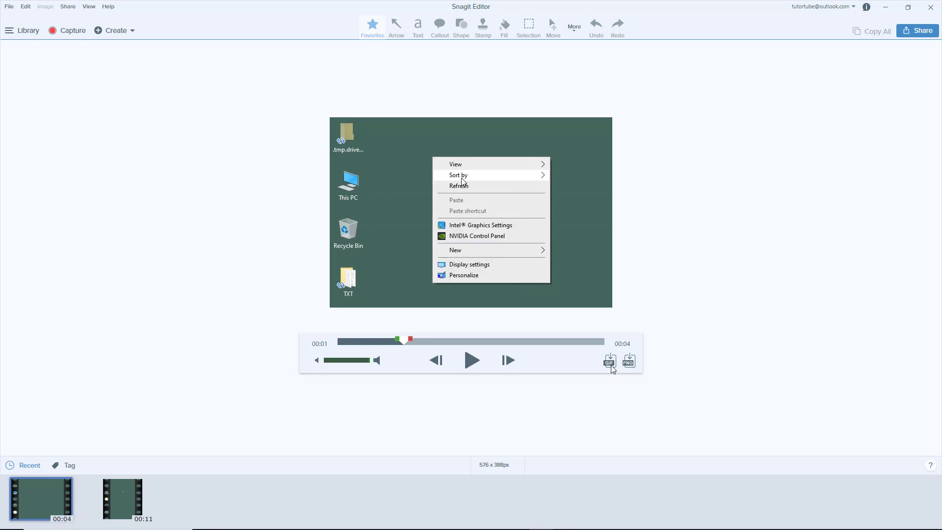
mouse_move(609, 360)
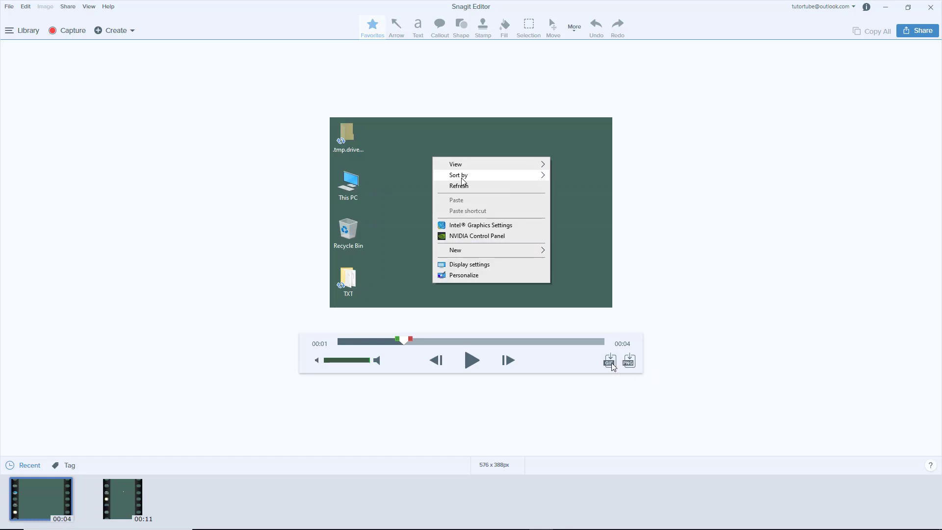
- Create an animated GIF from the video using the Screen Video optimization preset
left_click(610, 361)
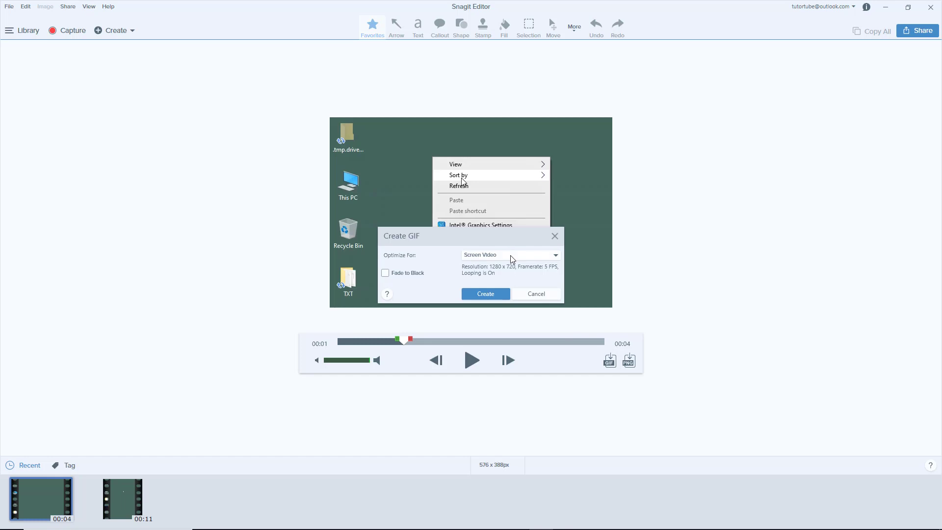
left_click(510, 255)
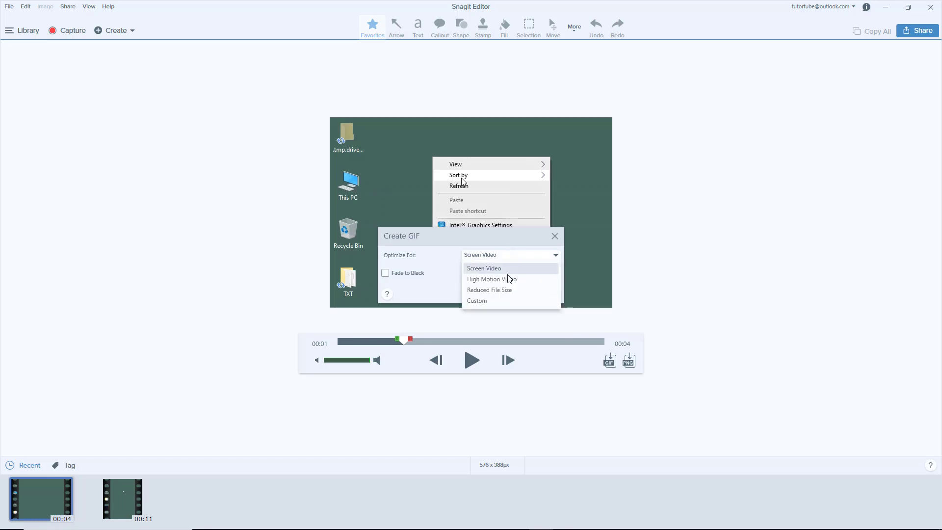
mouse_move(489, 290)
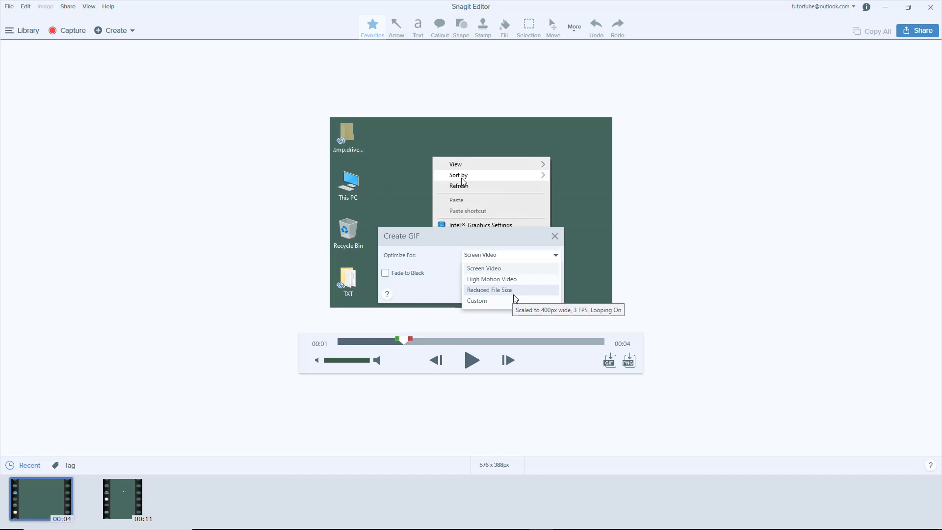
mouse_move(492, 279)
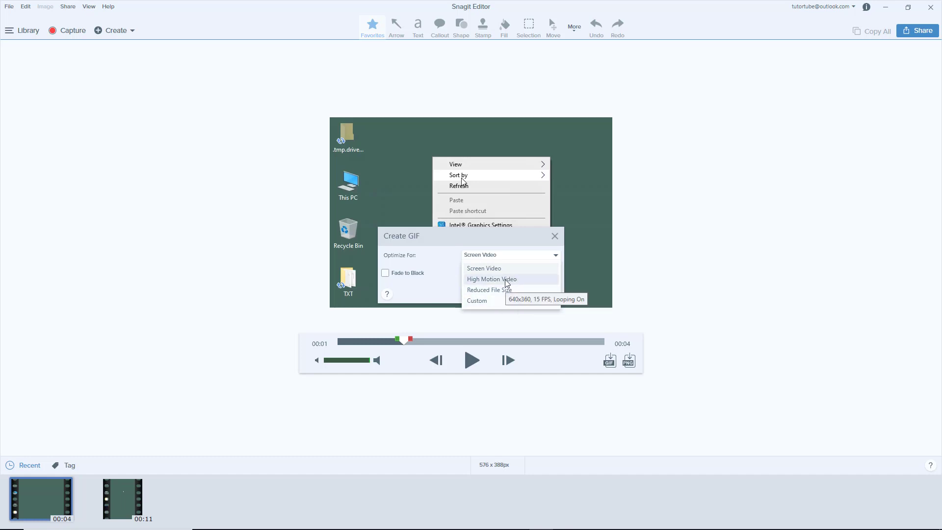
left_click(484, 268)
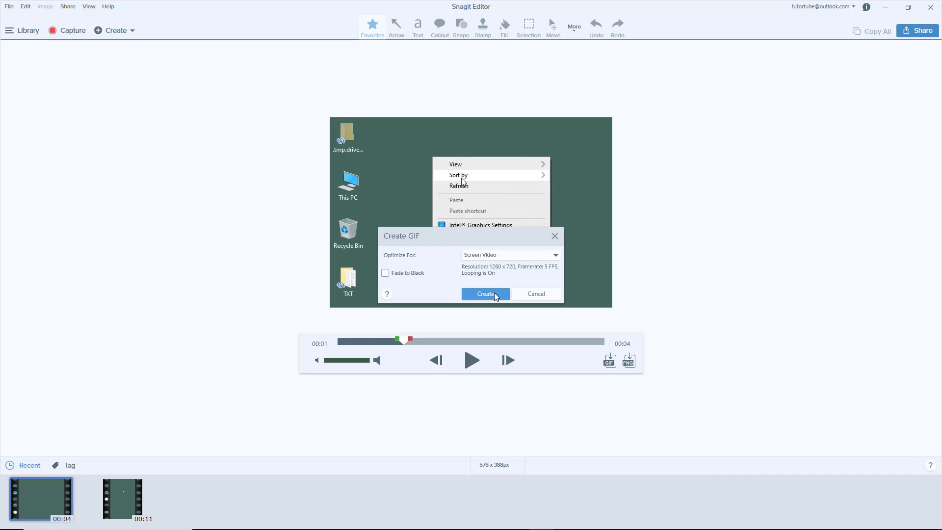
left_click(485, 294)
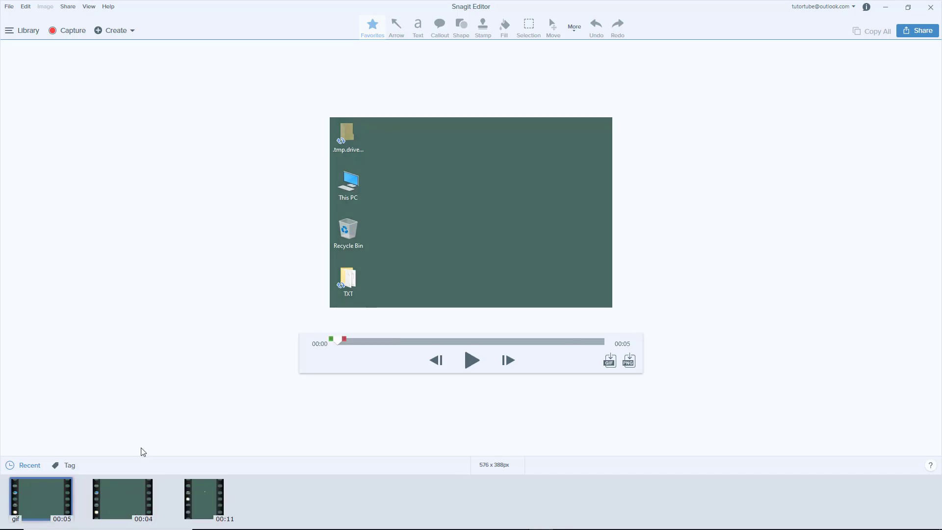
- Play the new GIF and stop around one second, on the right-click menu frame
left_click(472, 360)
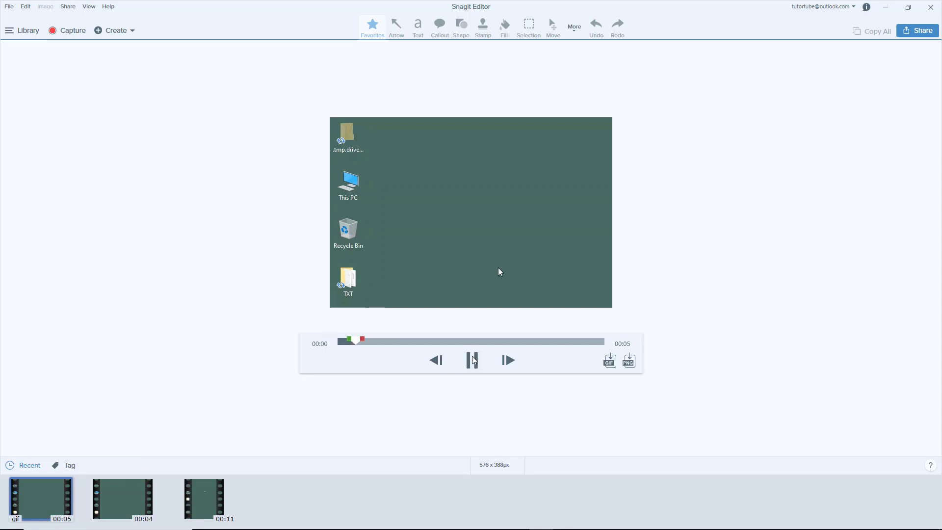
left_click(472, 360)
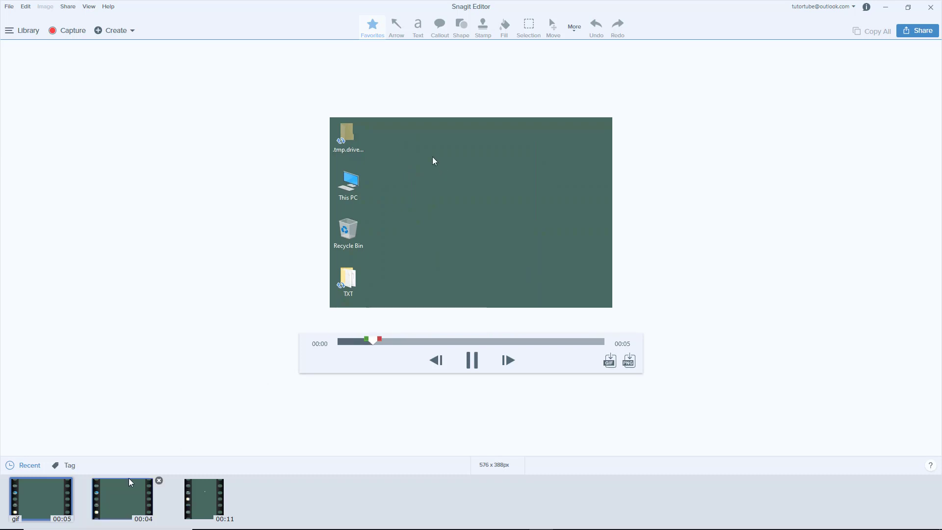
right_click(401, 157)
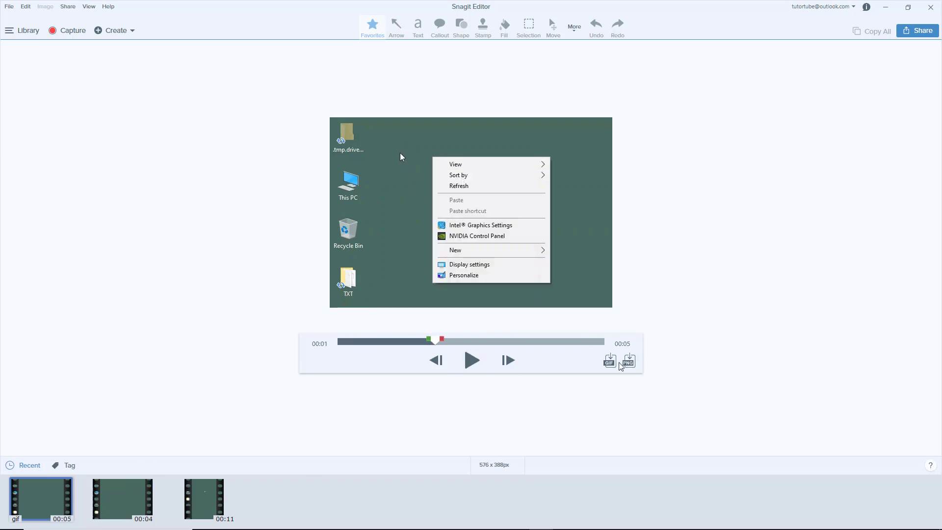
mouse_move(629, 361)
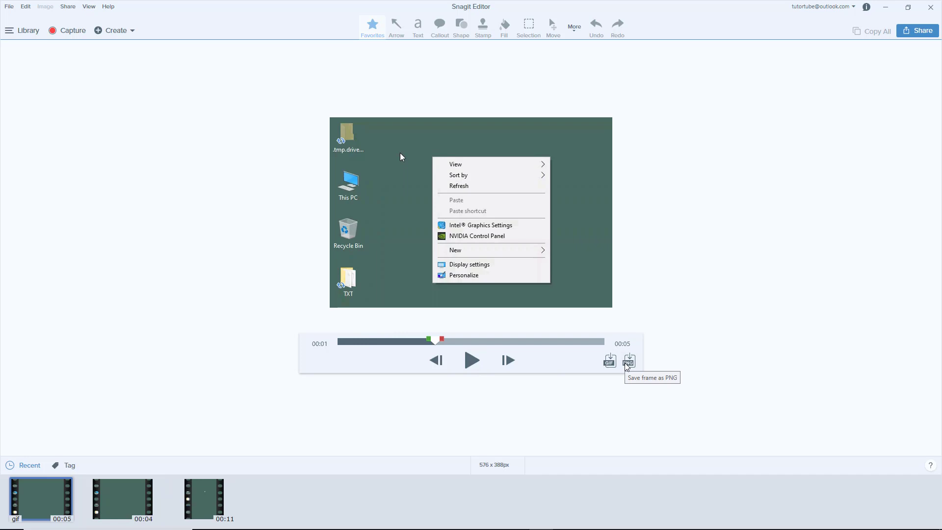
mouse_move(122, 501)
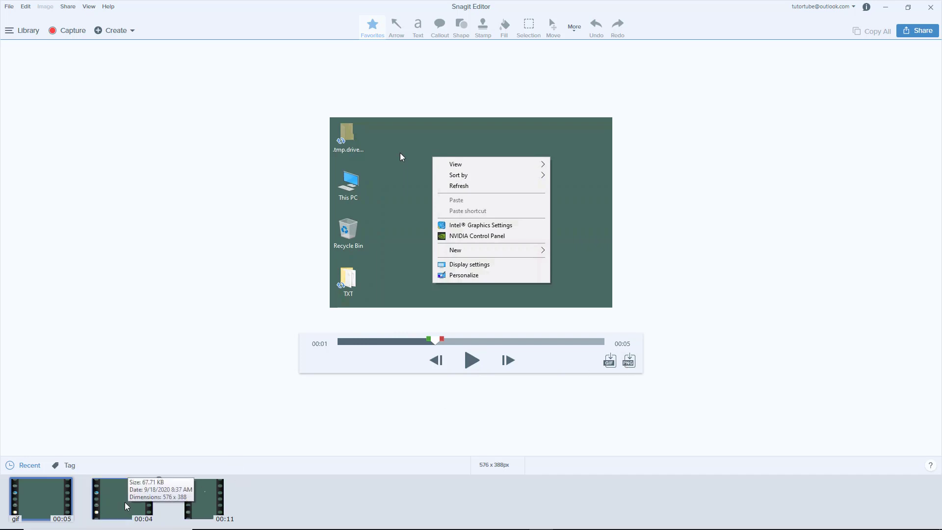
- Reopen the 00:04 video from the Recent tray and save its current frame as a PNG
left_click(122, 498)
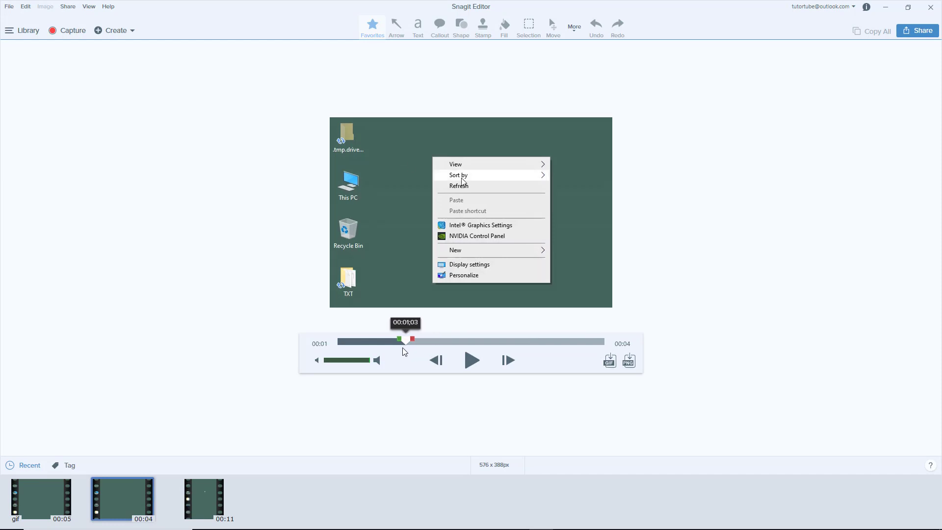
mouse_move(630, 363)
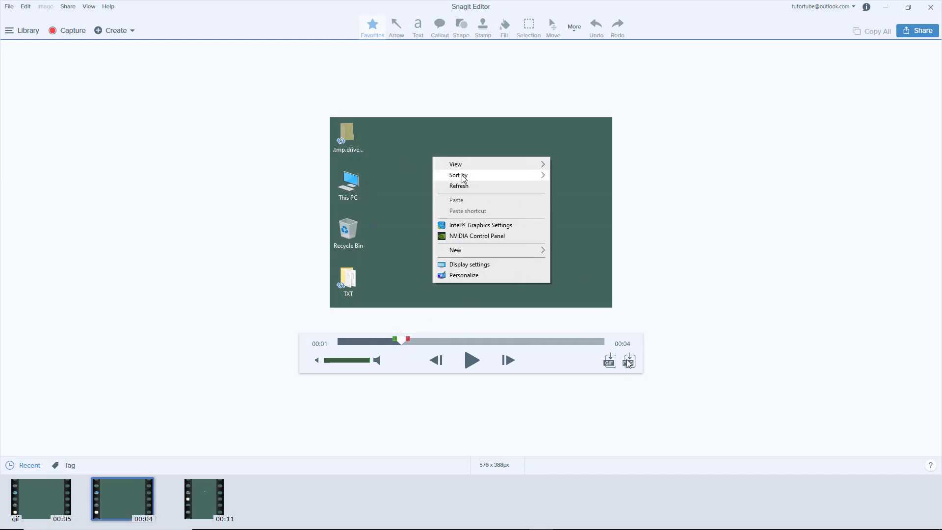
mouse_move(629, 361)
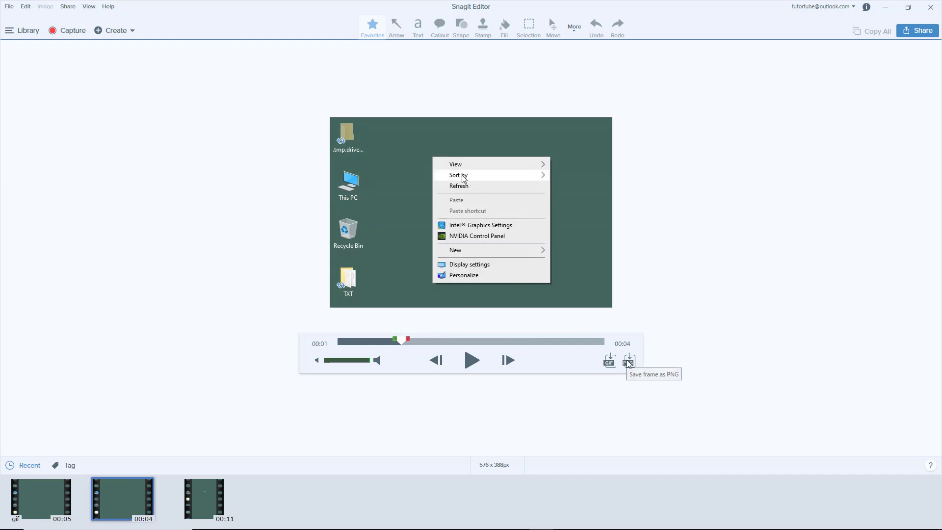
left_click(630, 361)
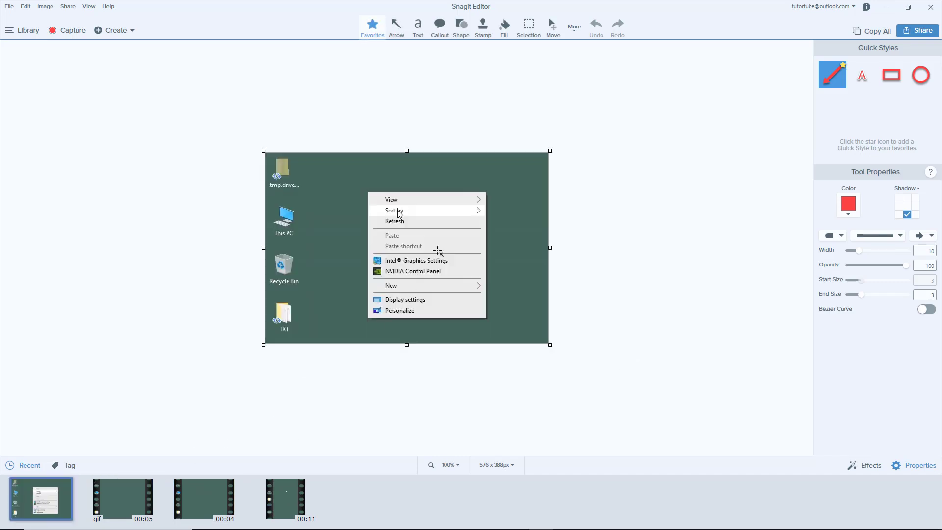
mouse_move(364, 258)
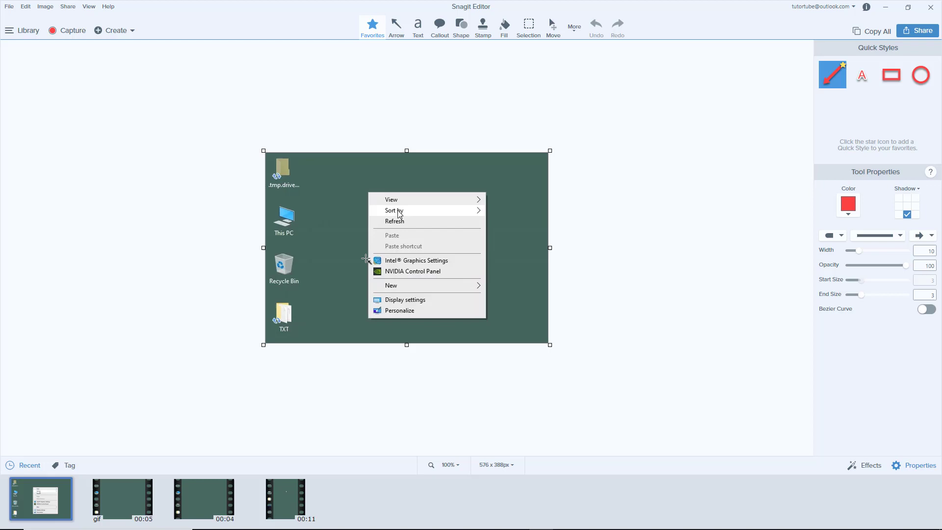
mouse_move(396, 24)
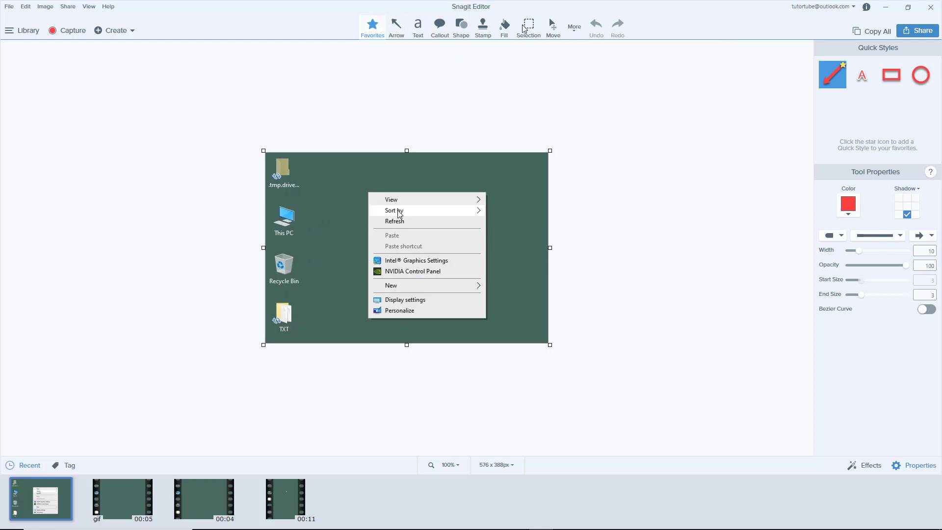
mouse_move(524, 29)
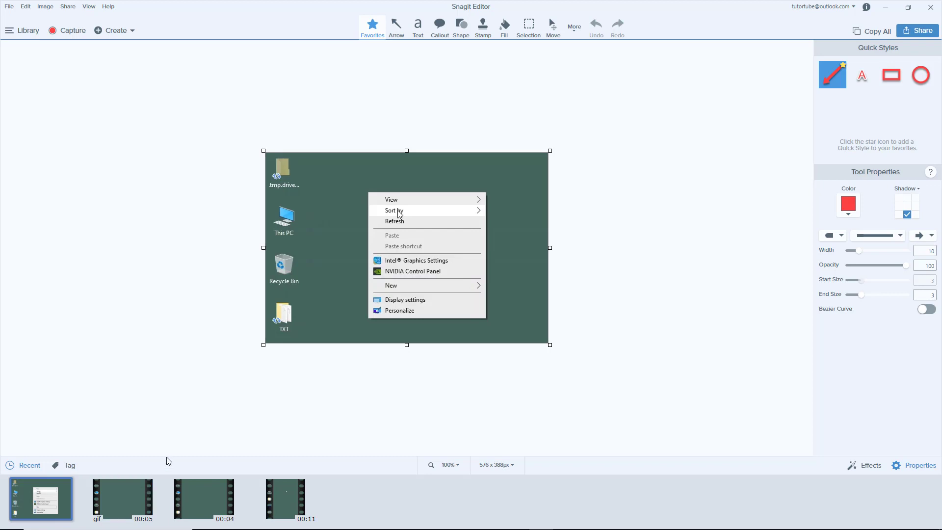
mouse_move(428, 371)
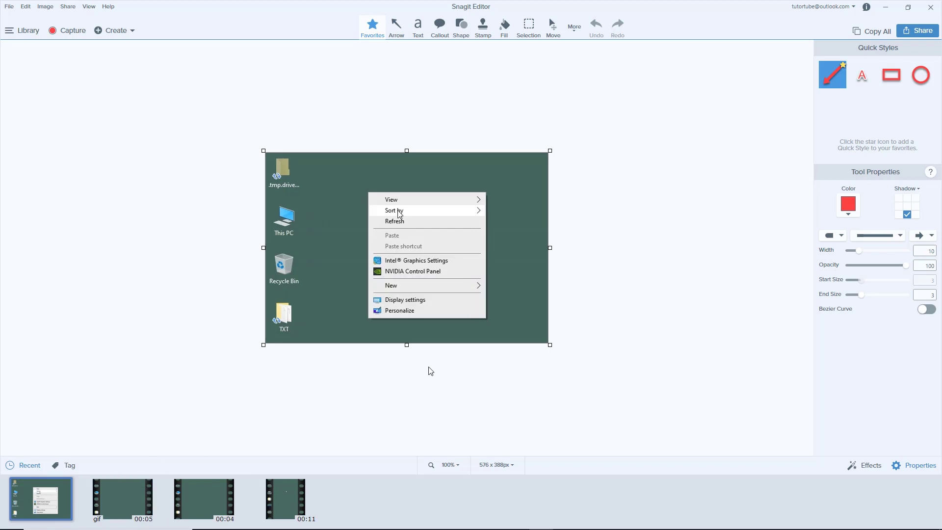
mouse_move(515, 267)
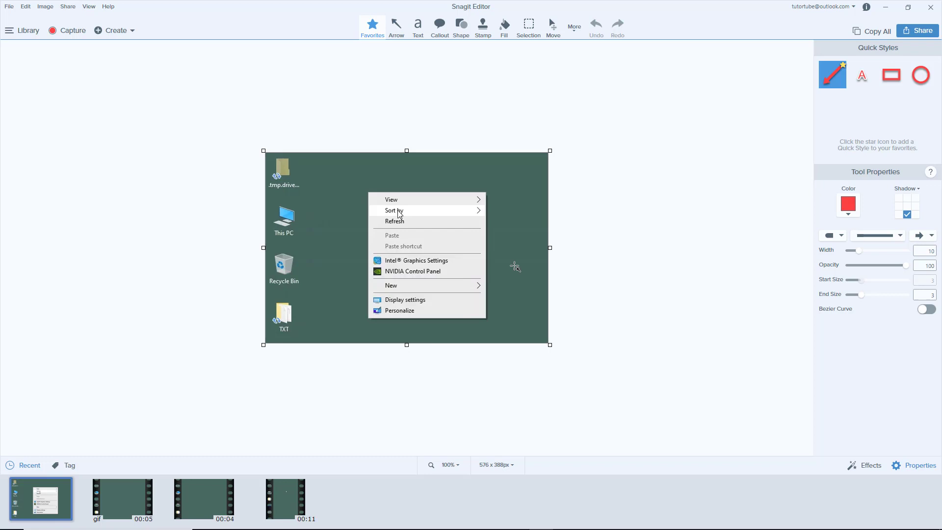